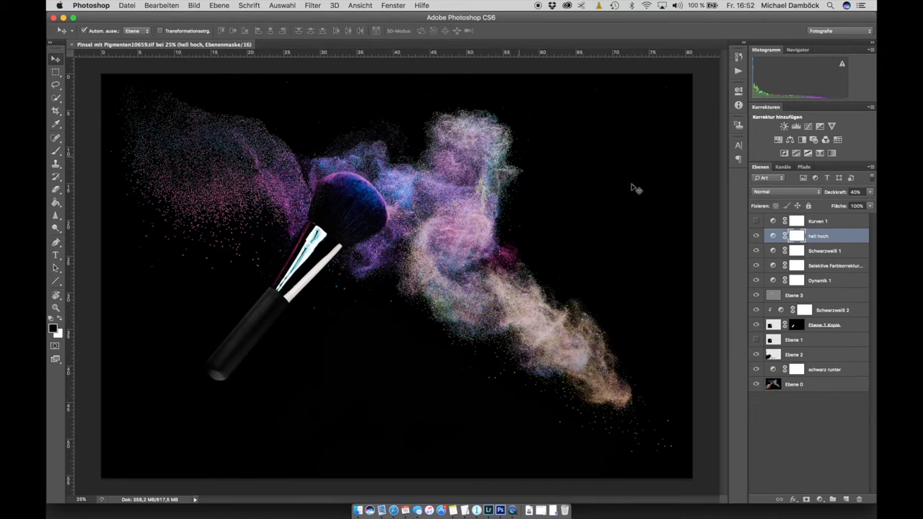
{"action": "mouse_move", "coordinate": [630, 221]}
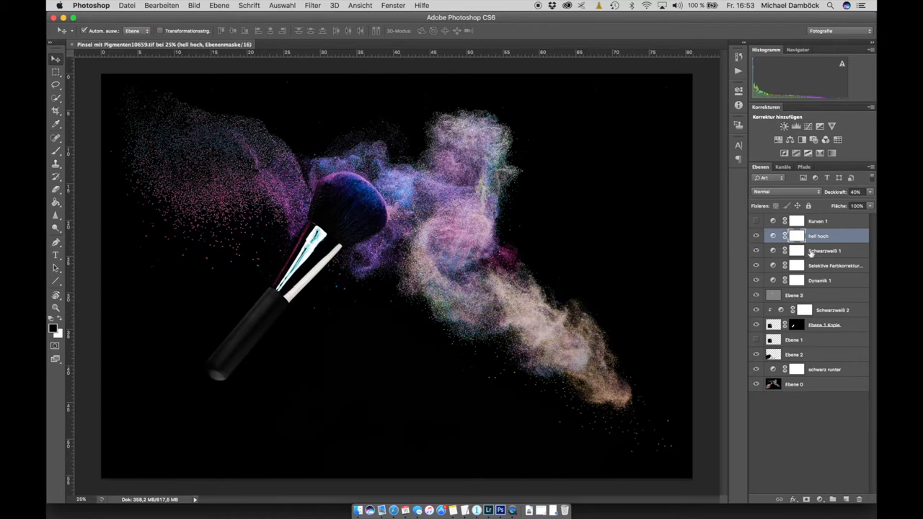
{"action": "mouse_move", "coordinate": [765, 390]}
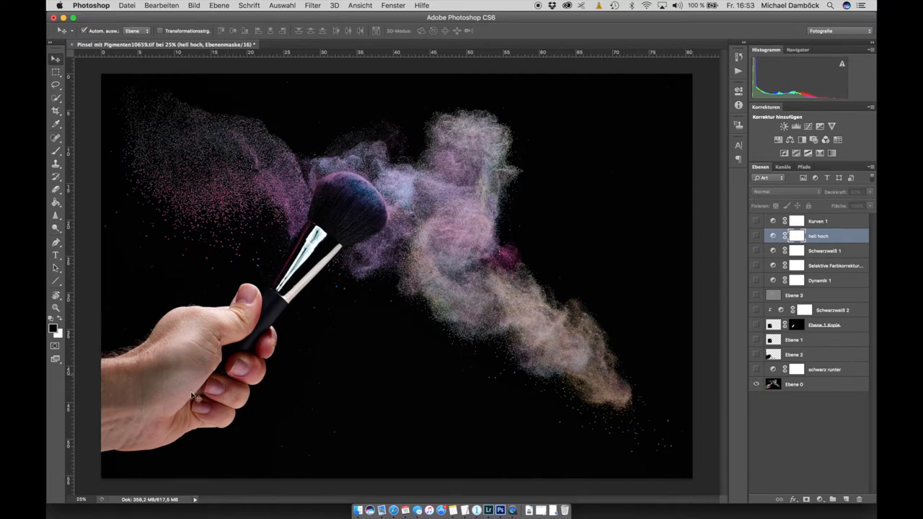
{"action": "mouse_move", "coordinate": [501, 162]}
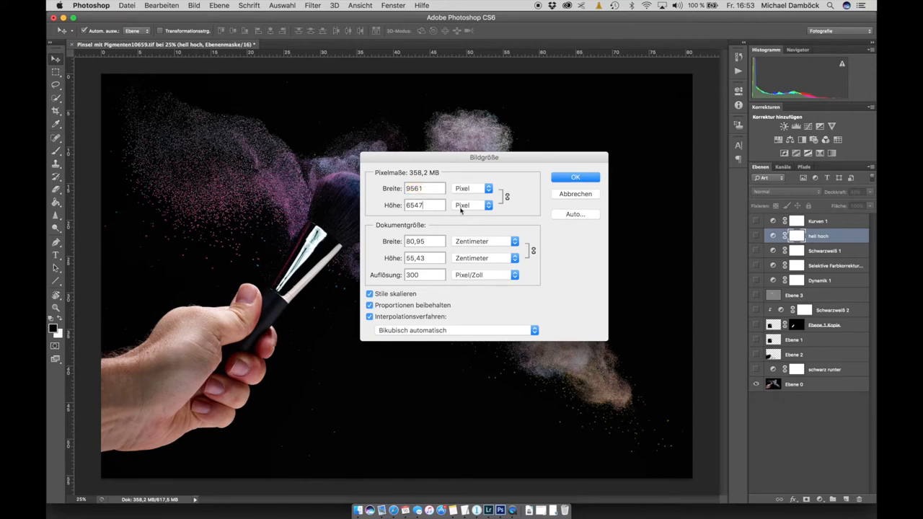
{"action": "mouse_move", "coordinate": [477, 213]}
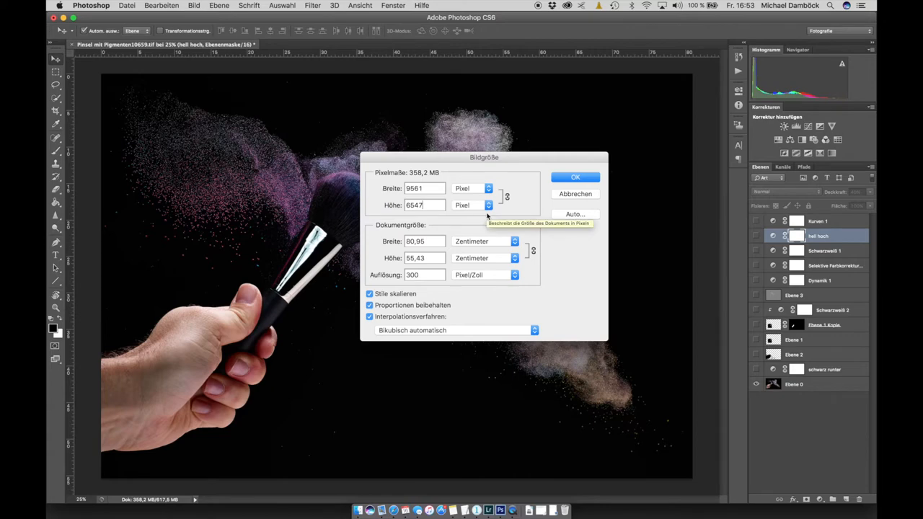
{"action": "key", "text": "cmd+space"}
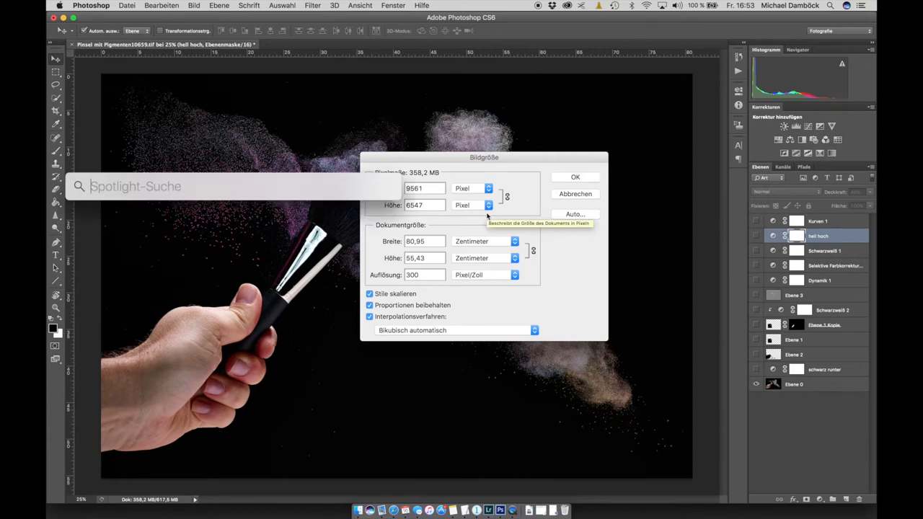
{"action": "type", "text": "9500"}
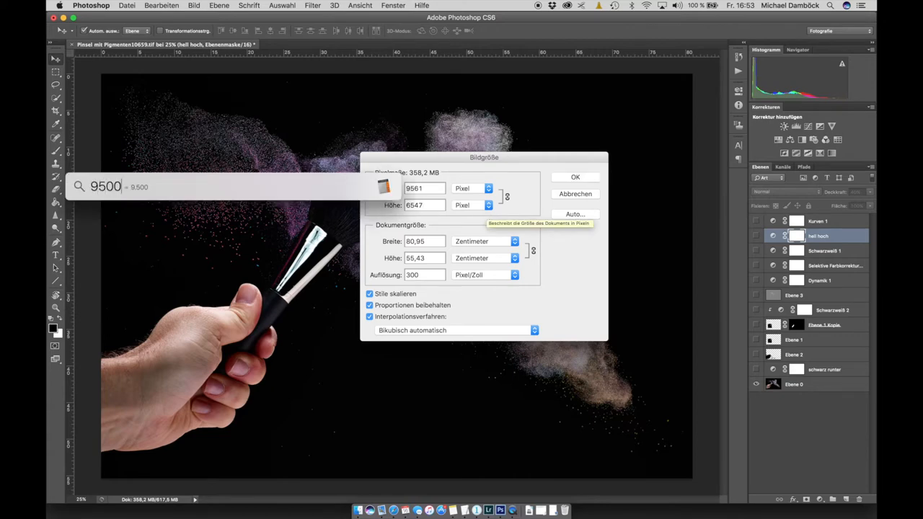
{"action": "type", "text": "*6500"}
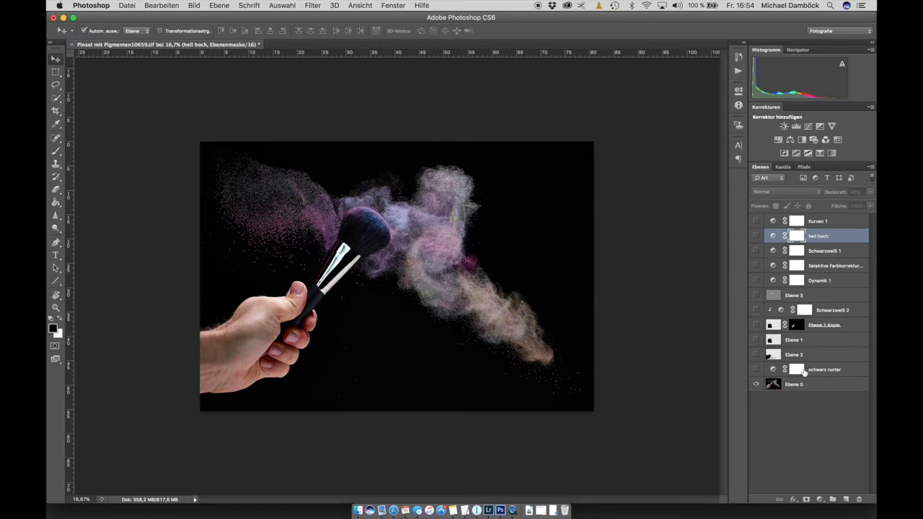
Show all layers from schwarz runter again and open its Curves properties
{"action": "left_click", "coordinate": [825, 369]}
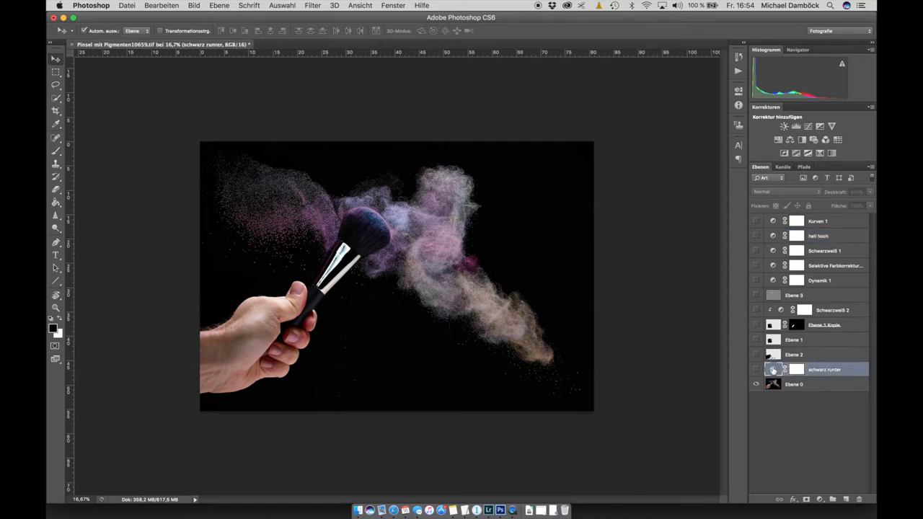
{"action": "left_click", "coordinate": [755, 370]}
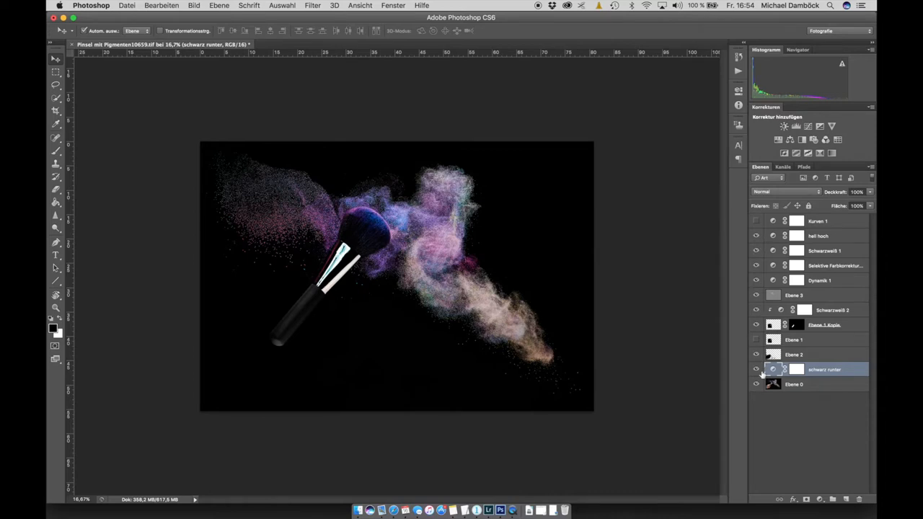
{"action": "double_click", "coordinate": [774, 369]}
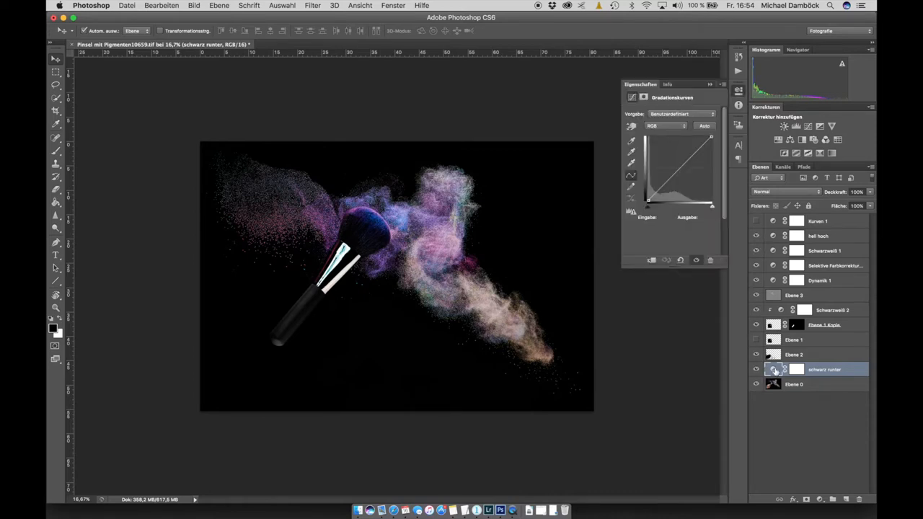
{"action": "left_click", "coordinate": [661, 175]}
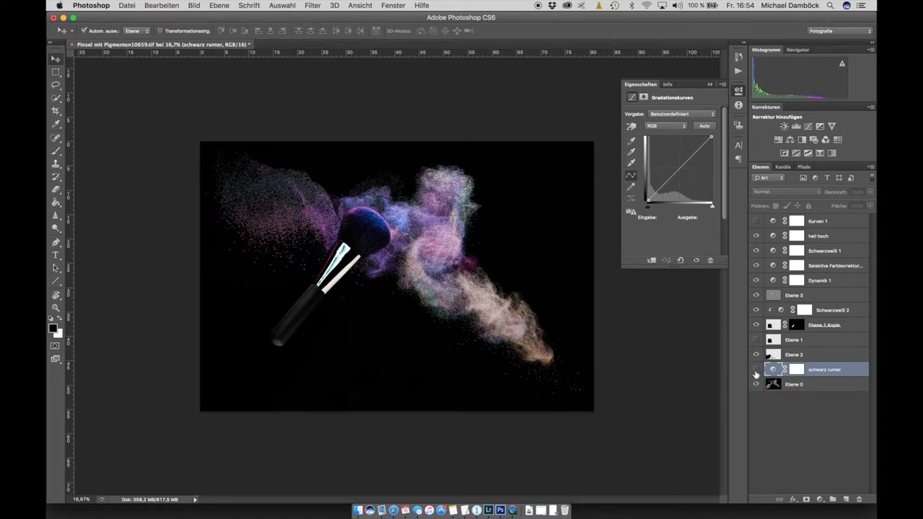
{"action": "left_click", "coordinate": [793, 354]}
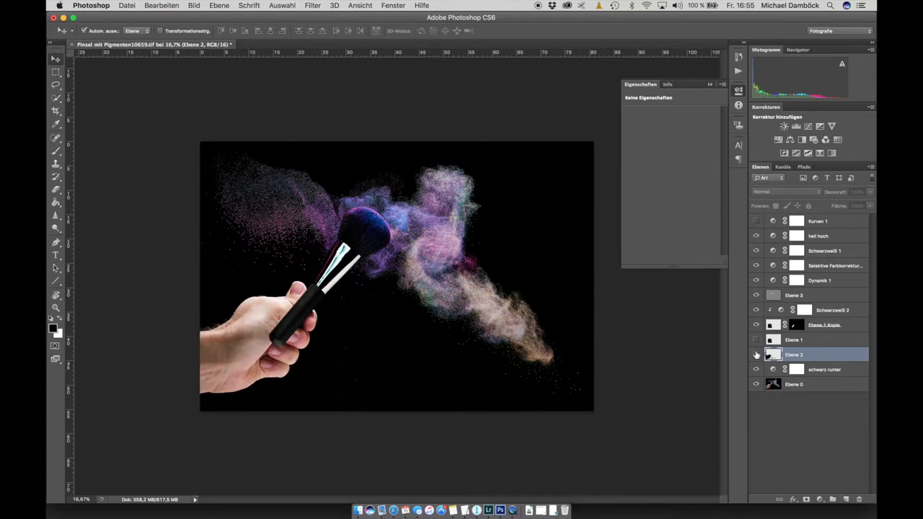
{"action": "left_click", "coordinate": [756, 354]}
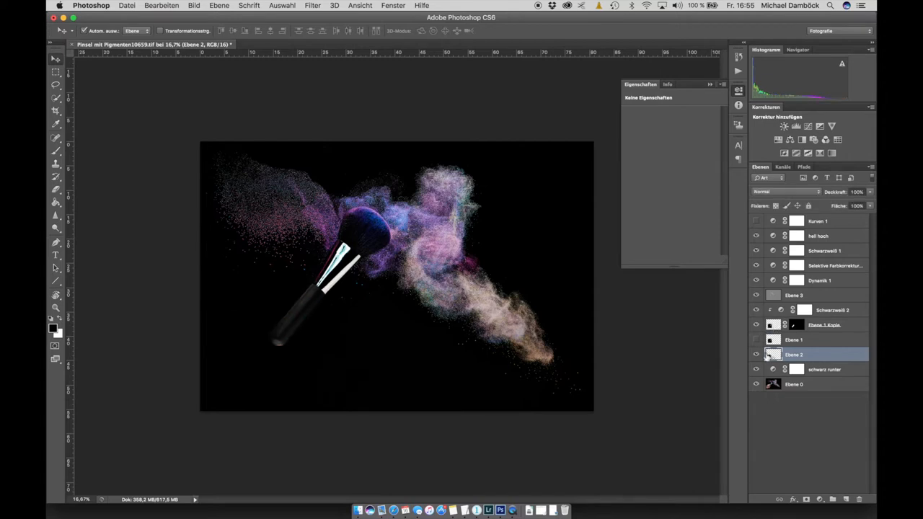
{"action": "left_click", "coordinate": [756, 354]}
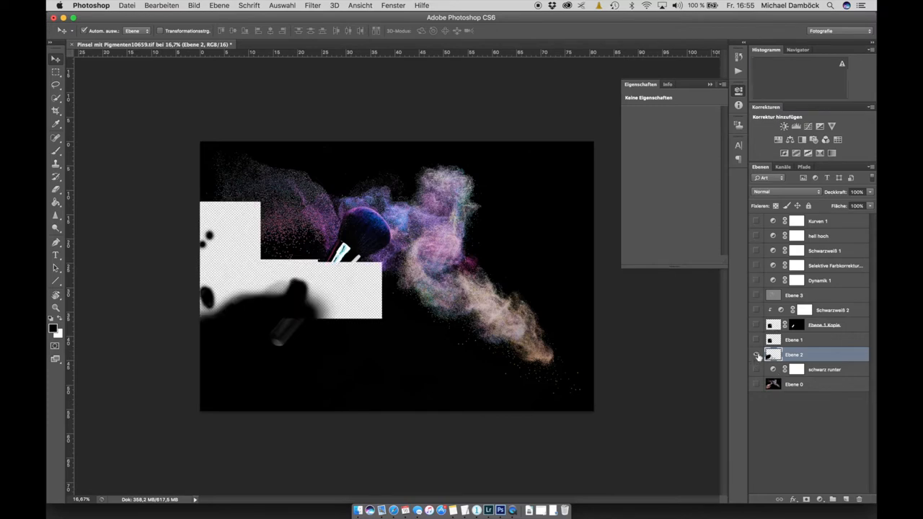
{"action": "left_click", "coordinate": [756, 354]}
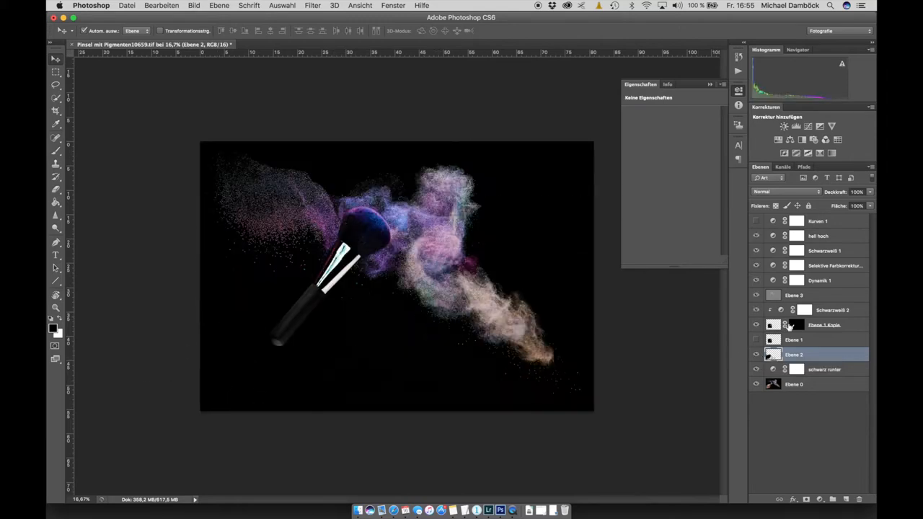
{"action": "left_click", "coordinate": [756, 324]}
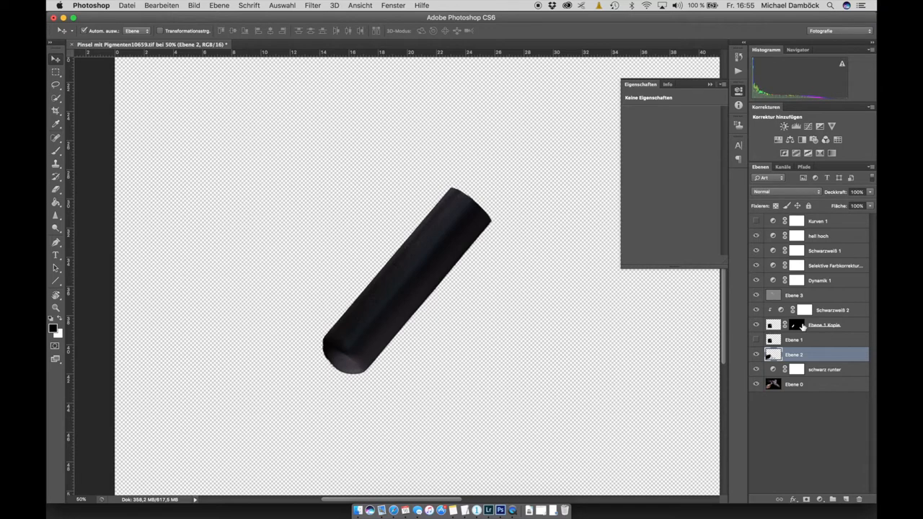
View the Ebene 1 Kopie mask, then the Schwarzweiß 2 Black & White sliders
{"action": "left_click", "coordinate": [824, 325]}
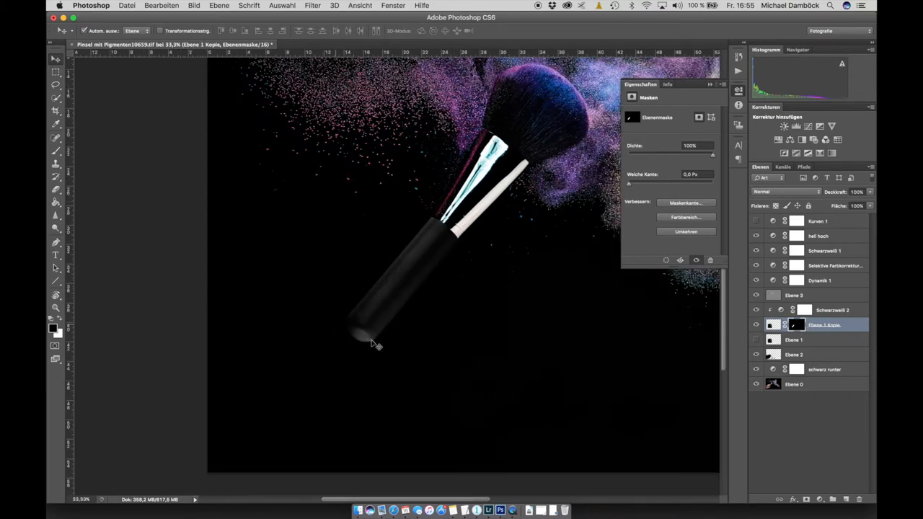
{"action": "mouse_move", "coordinate": [469, 200]}
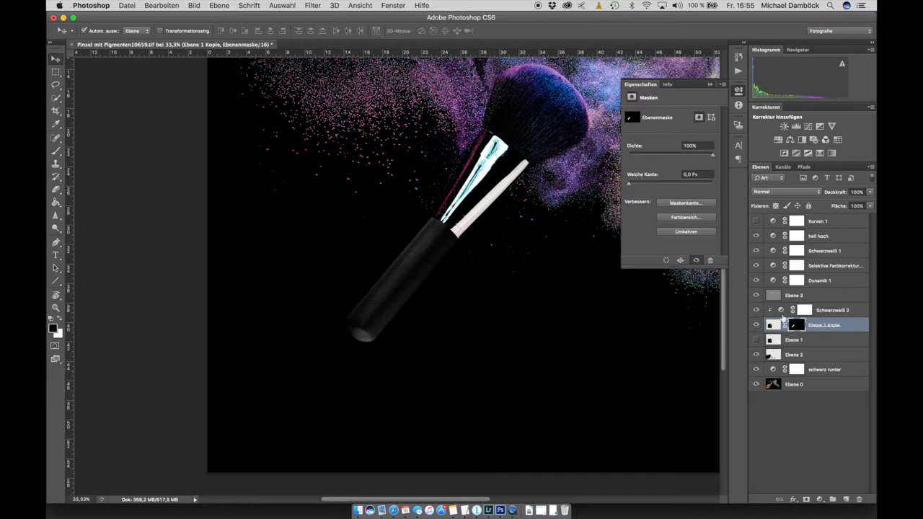
{"action": "left_click", "coordinate": [833, 310]}
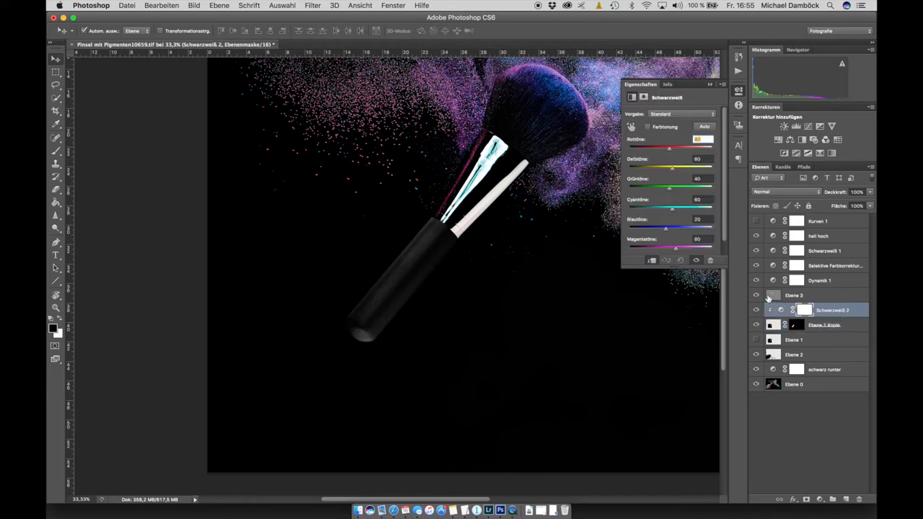
Select Ebene 3, the gray layer blended with Overlay (Ineinanderkopieren)
{"action": "left_click", "coordinate": [793, 295]}
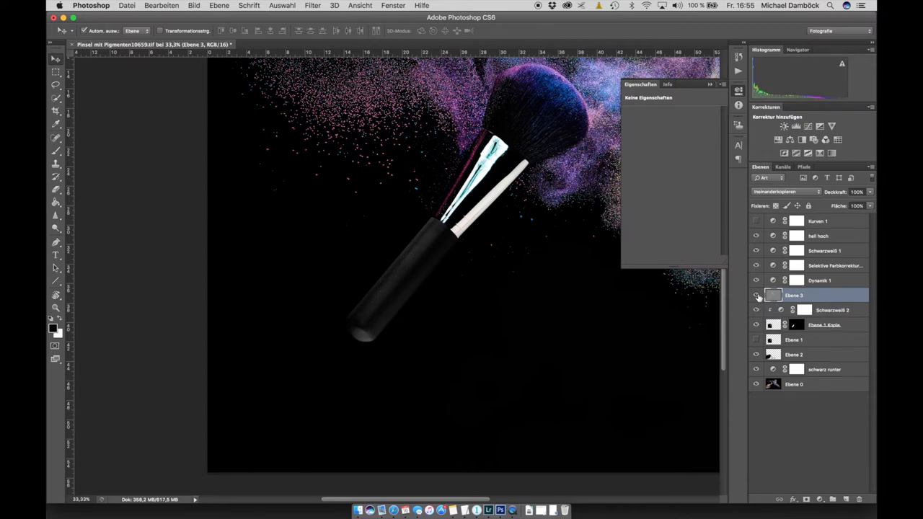
{"action": "left_click", "coordinate": [756, 295]}
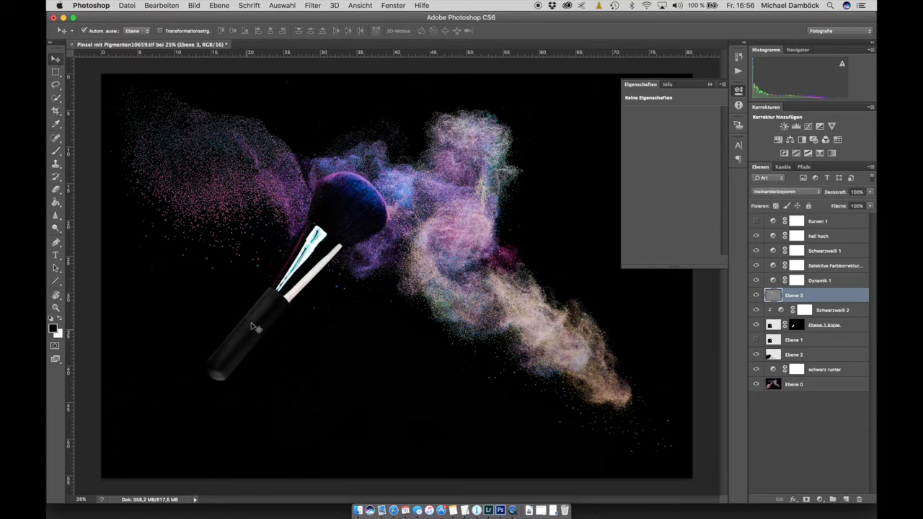
{"action": "mouse_move", "coordinate": [296, 200]}
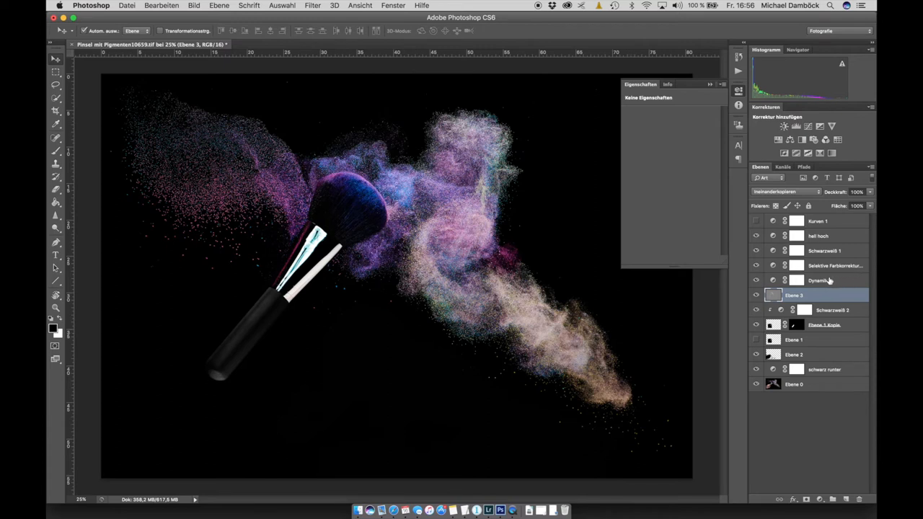
Review Dynamik 1, then Selektive Farbkorrektur 1's Blues, Magentas, Whites and Reds
{"action": "left_click", "coordinate": [818, 280]}
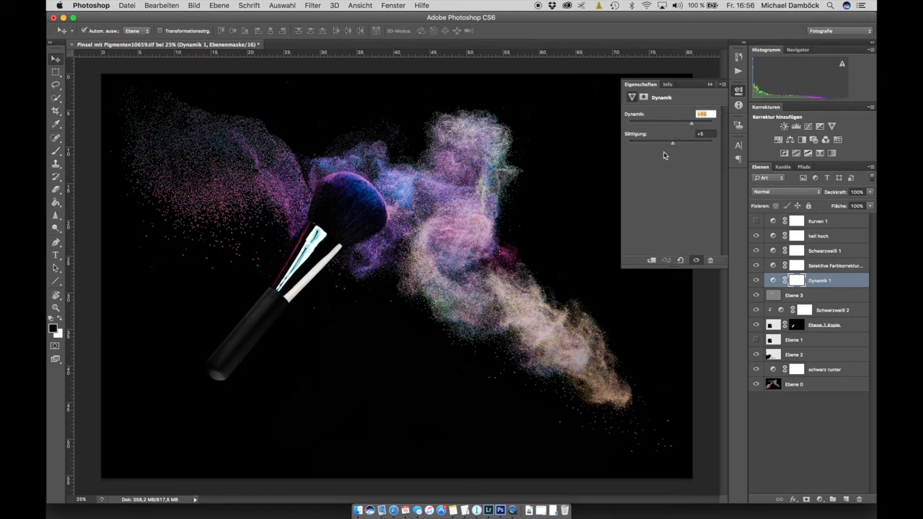
{"action": "left_click", "coordinate": [836, 265]}
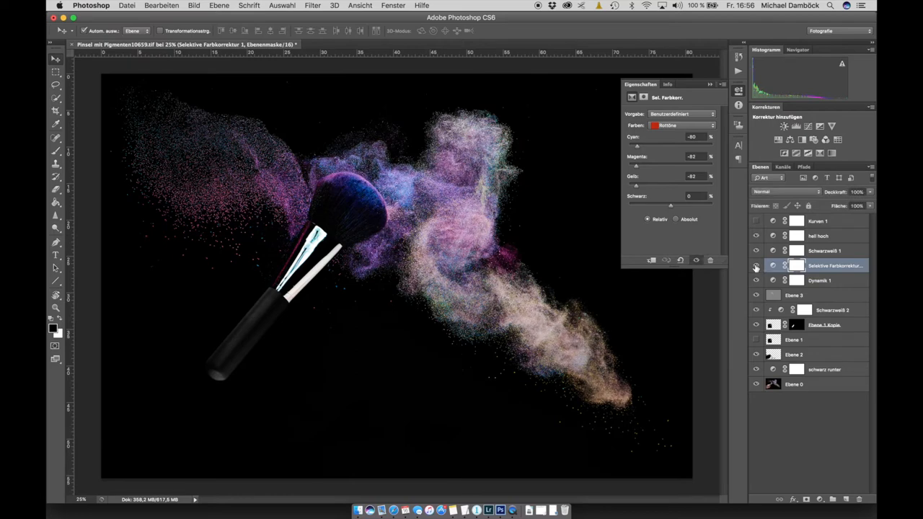
{"action": "left_click", "coordinate": [681, 125]}
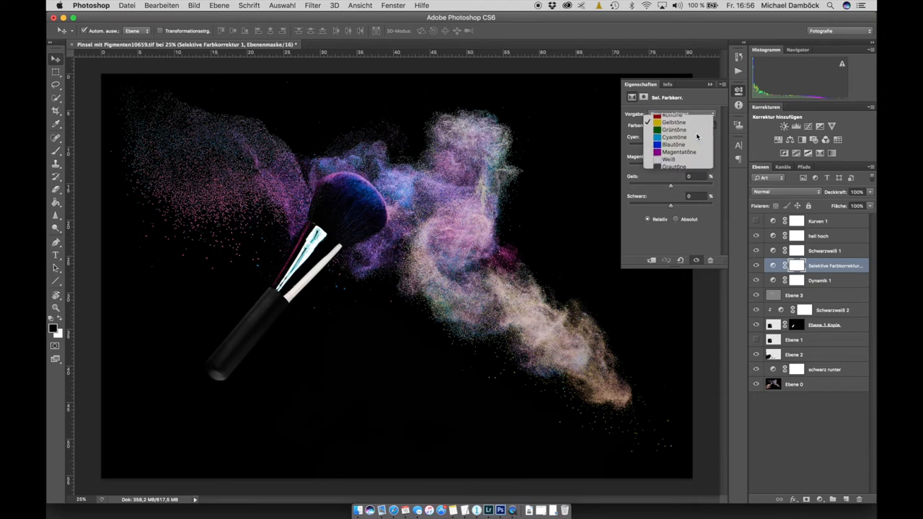
{"action": "left_click", "coordinate": [673, 144]}
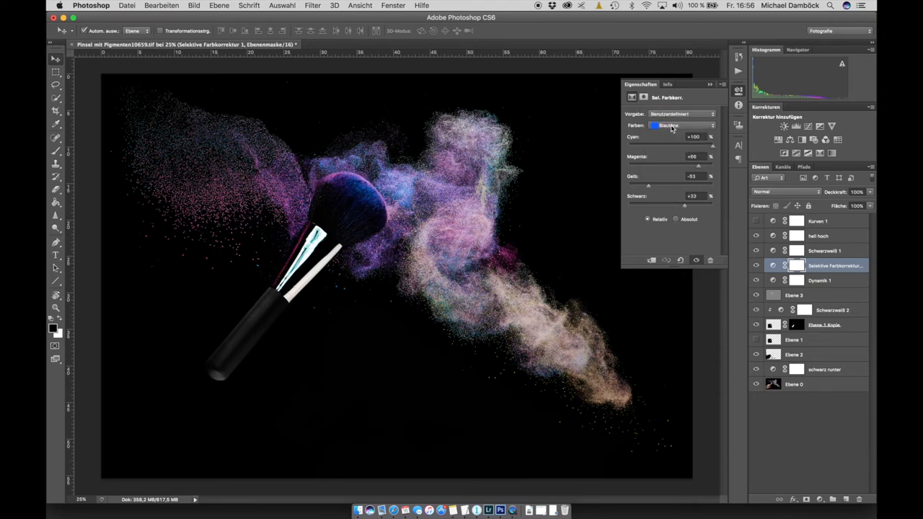
{"action": "left_click", "coordinate": [682, 125]}
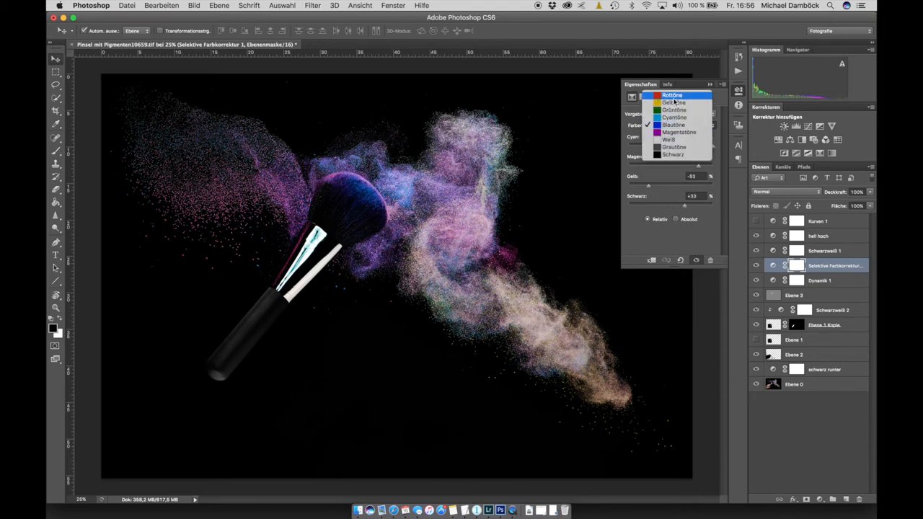
{"action": "left_click", "coordinate": [675, 132]}
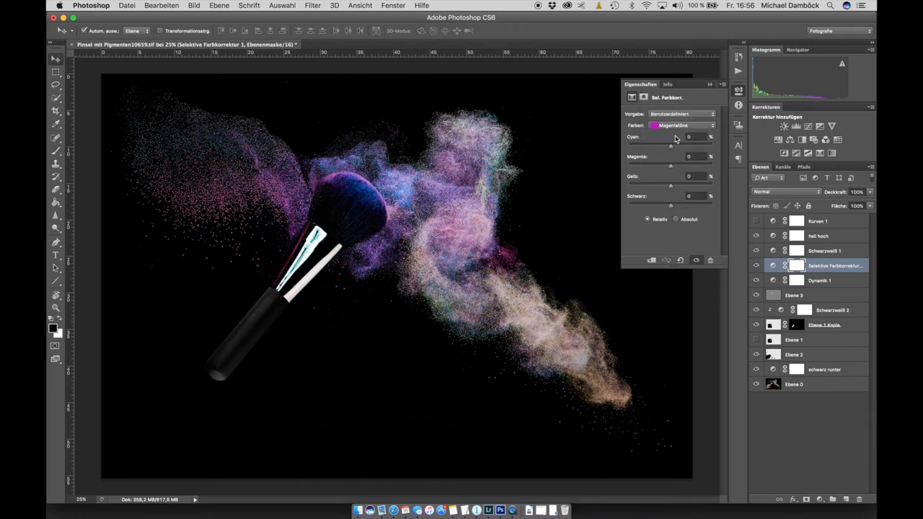
{"action": "left_click", "coordinate": [682, 125]}
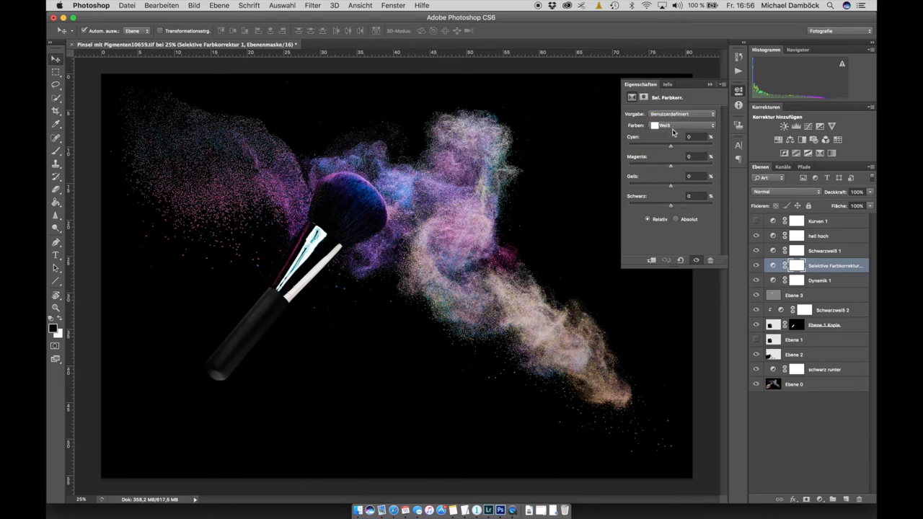
{"action": "left_click", "coordinate": [681, 124]}
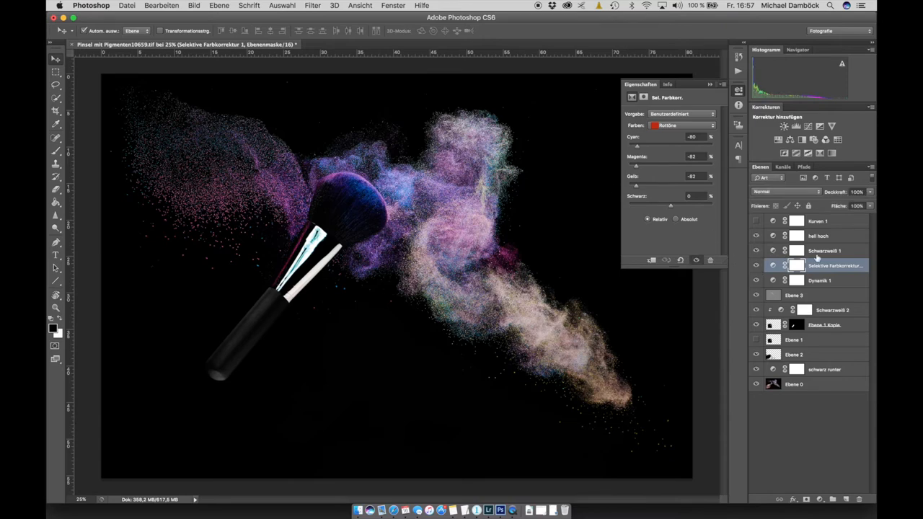
Show Schwarzweiß 1's Black & White settings: red filter, soft light blend
{"action": "left_click", "coordinate": [824, 250]}
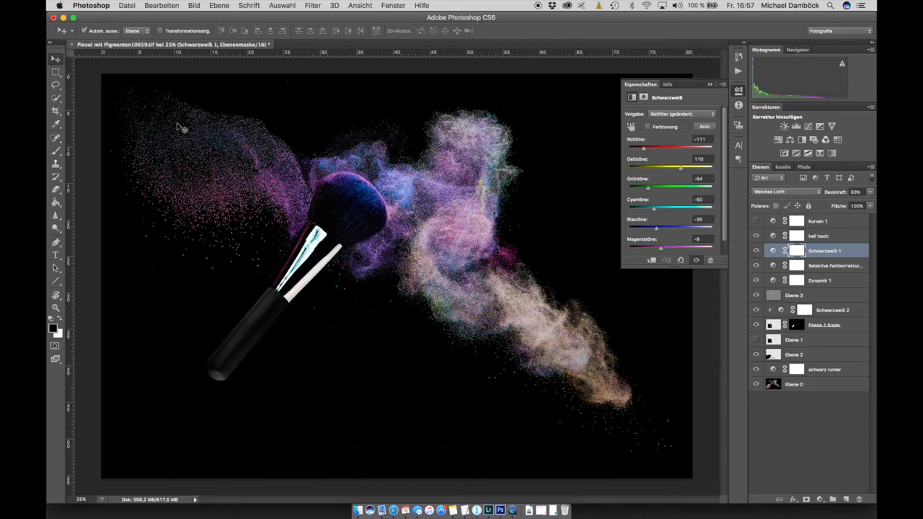
{"action": "mouse_move", "coordinate": [806, 238]}
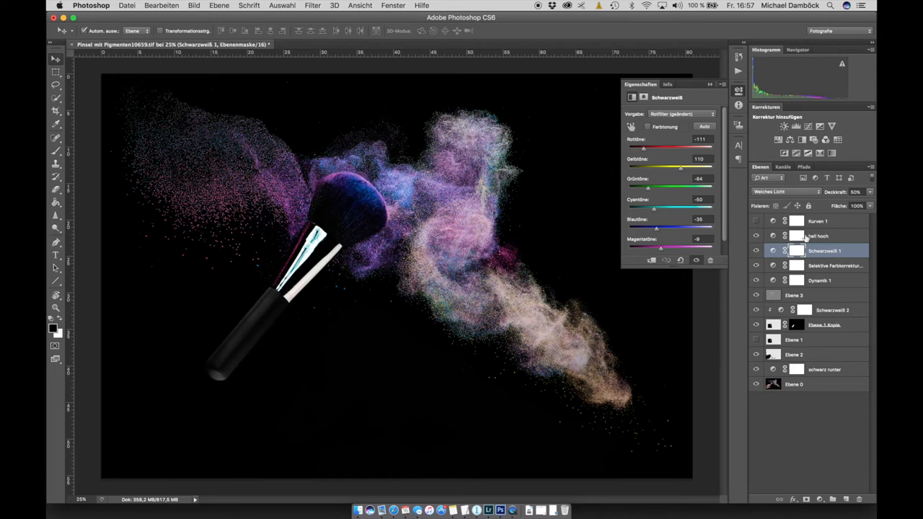
Check hell hoch's 40% opacity, then hide all panels to view the composite
{"action": "left_click", "coordinate": [819, 236]}
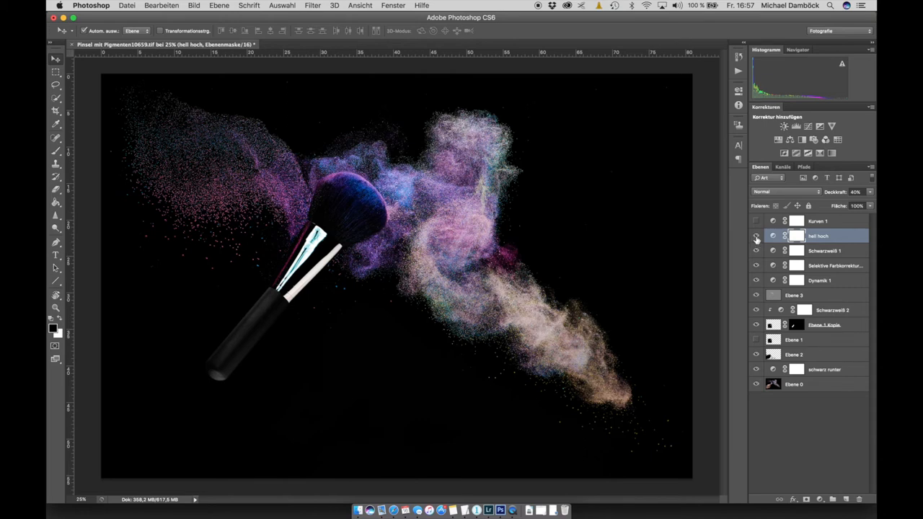
{"action": "mouse_move", "coordinate": [756, 237]}
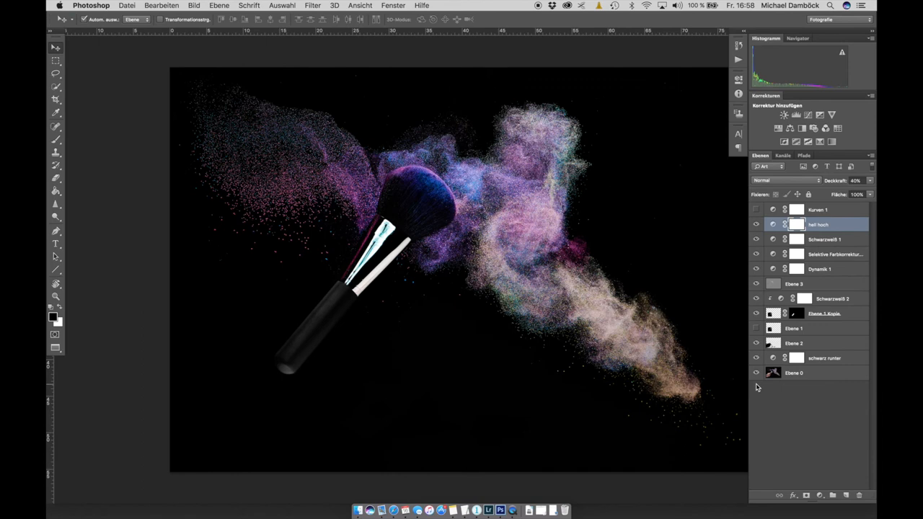
{"action": "key", "text": "Tab"}
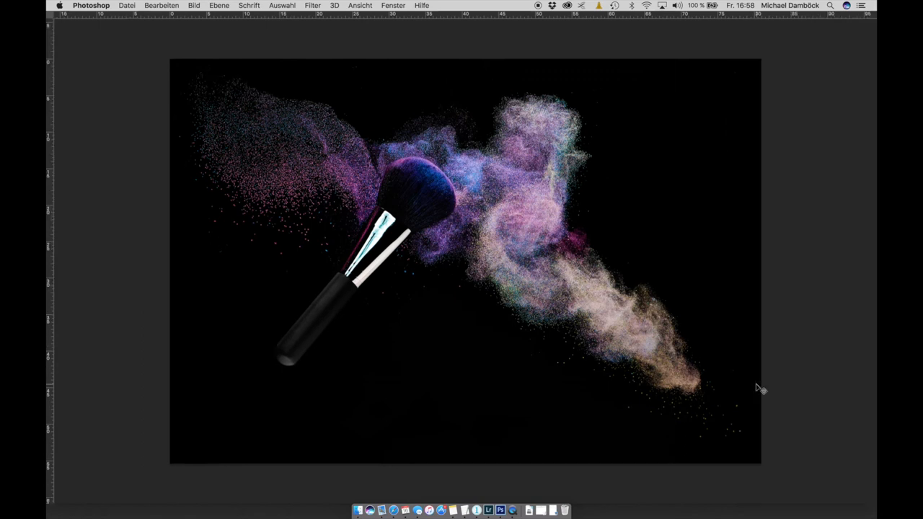